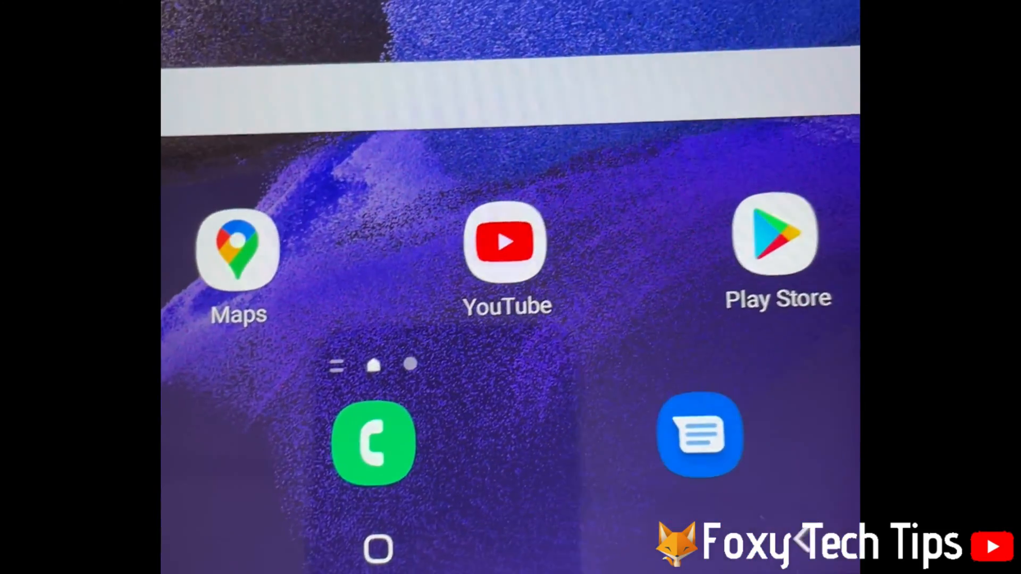
- Move to the home screen page holding Settings, Sheets, Play Store and YouTube
left_click(374, 445)
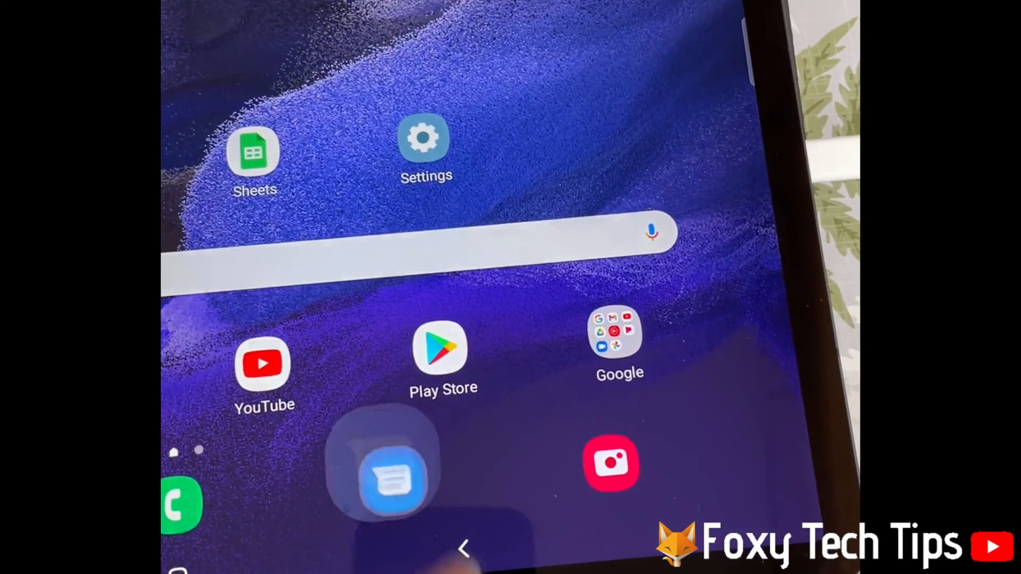
left_click(392, 479)
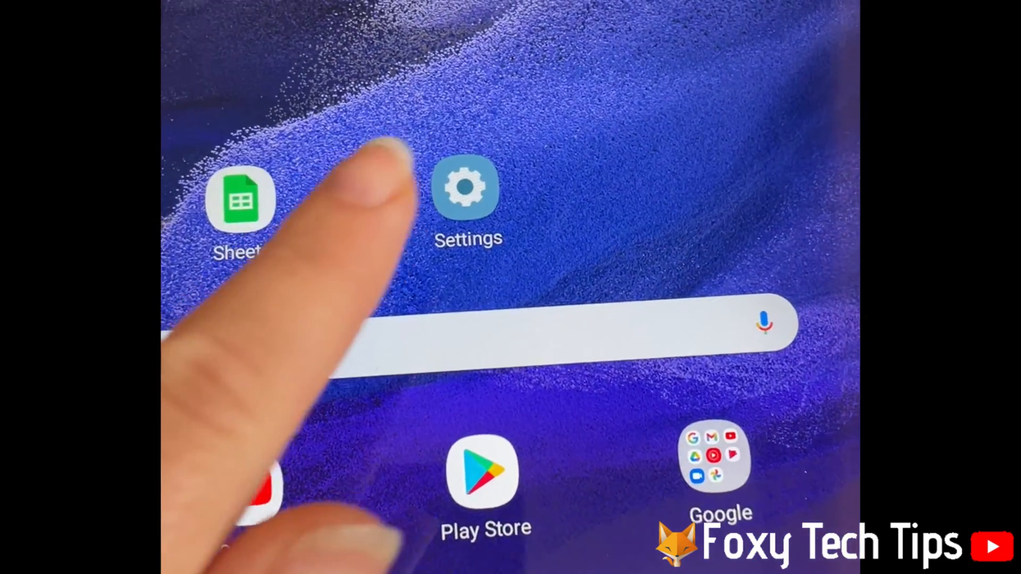
- Open Settings, then Connections > Data usage, where mobile data is switched on
left_click(467, 195)
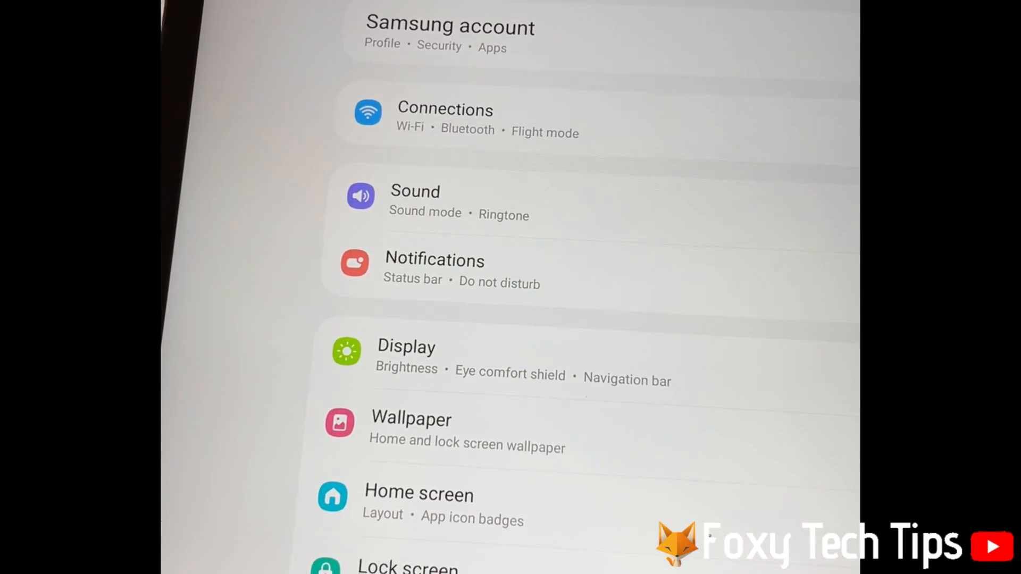
left_click(446, 109)
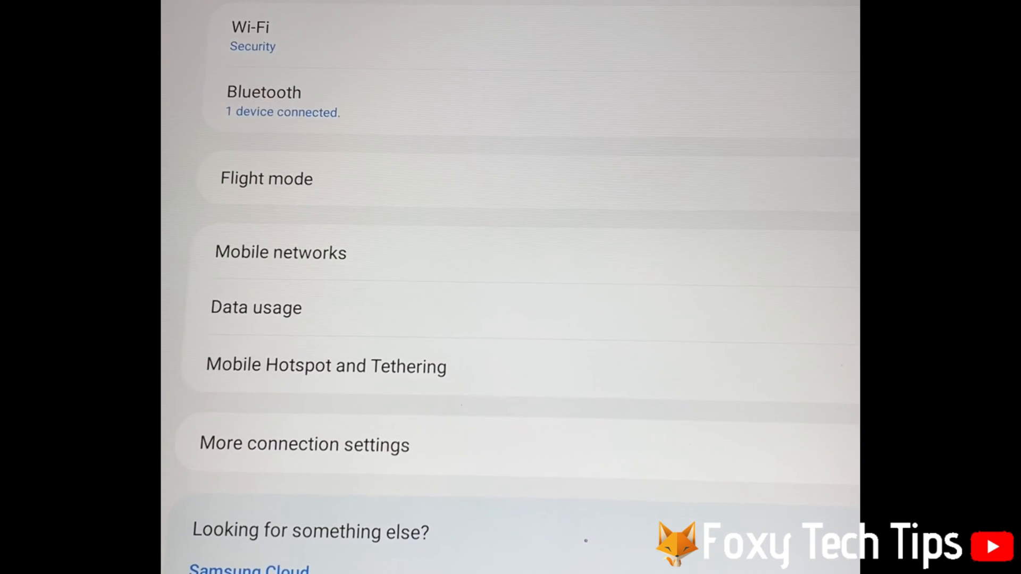
scroll("down", 3)
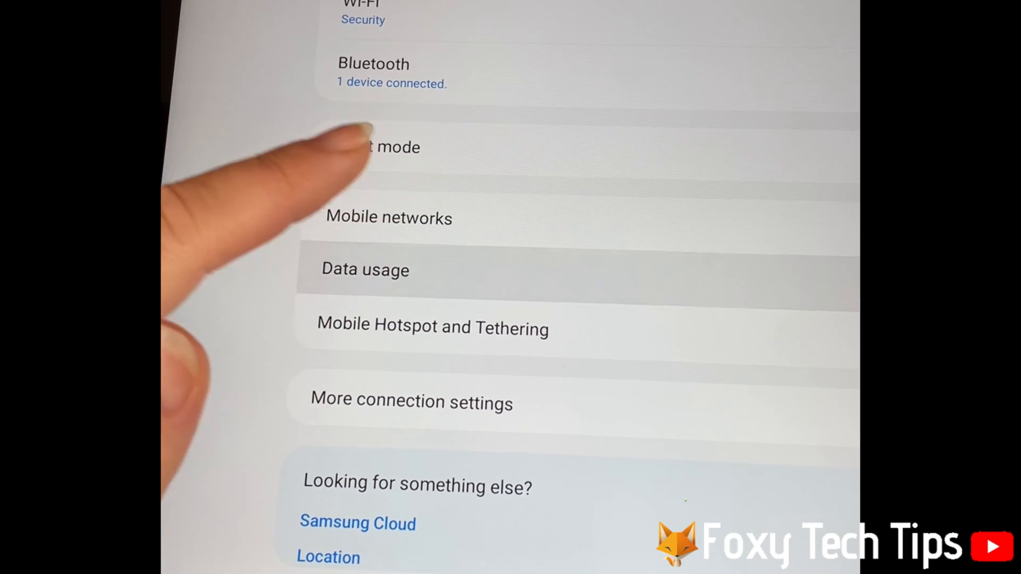
left_click(365, 269)
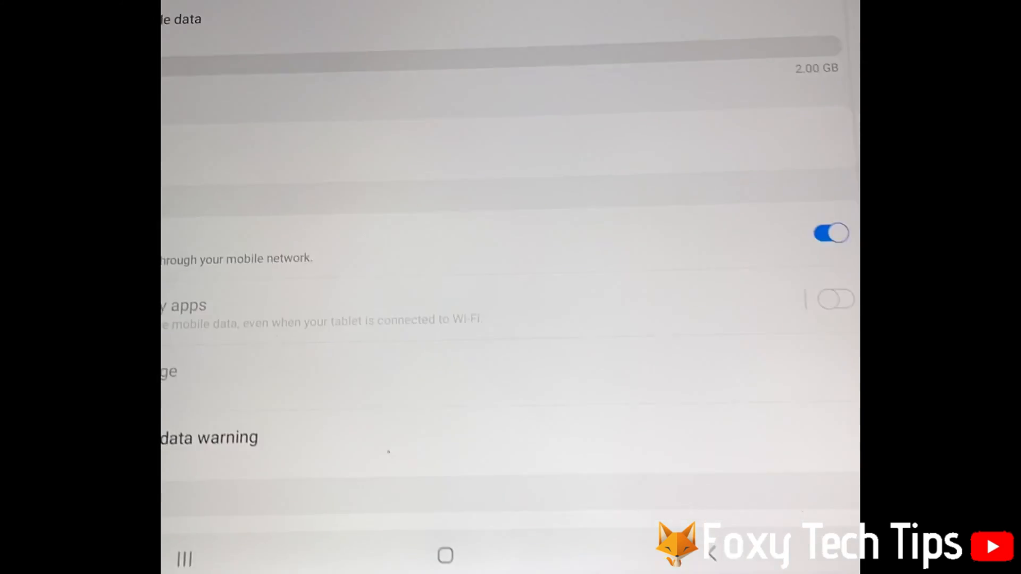